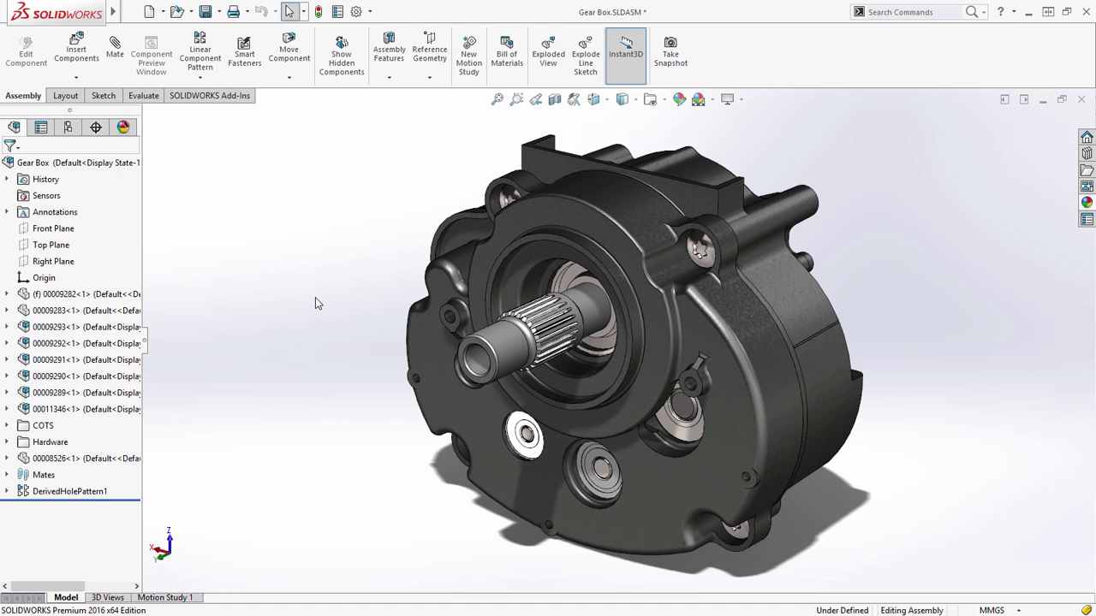
{"action": "mouse_move", "coordinate": [406, 321]}
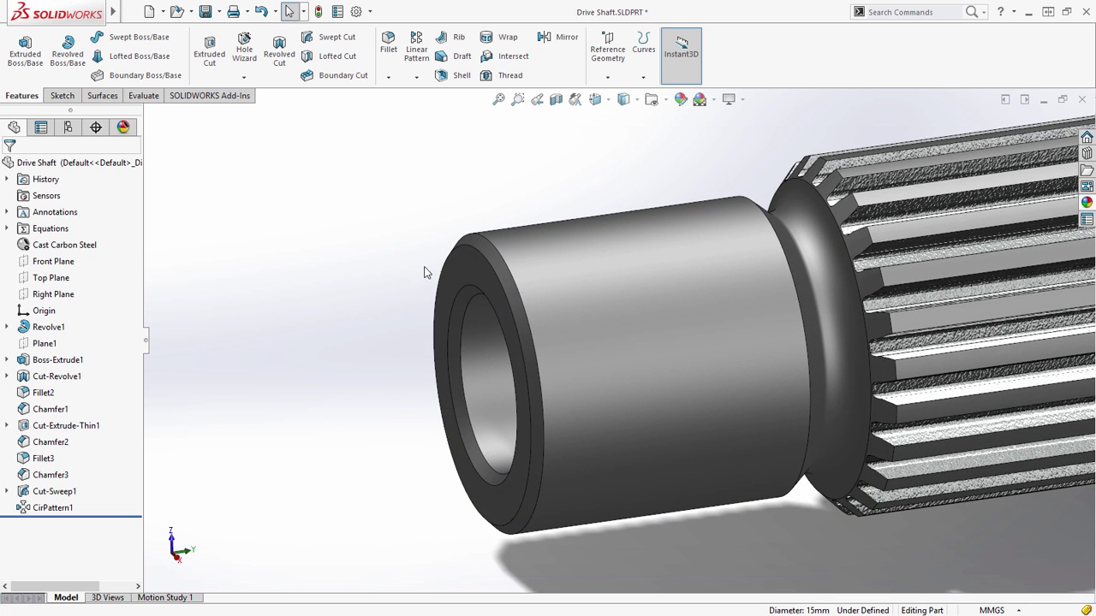
Cut an M10x1.0 thread from the shaft shoulder to the end face with 1 mm offsets
{"action": "left_click", "coordinate": [488, 76]}
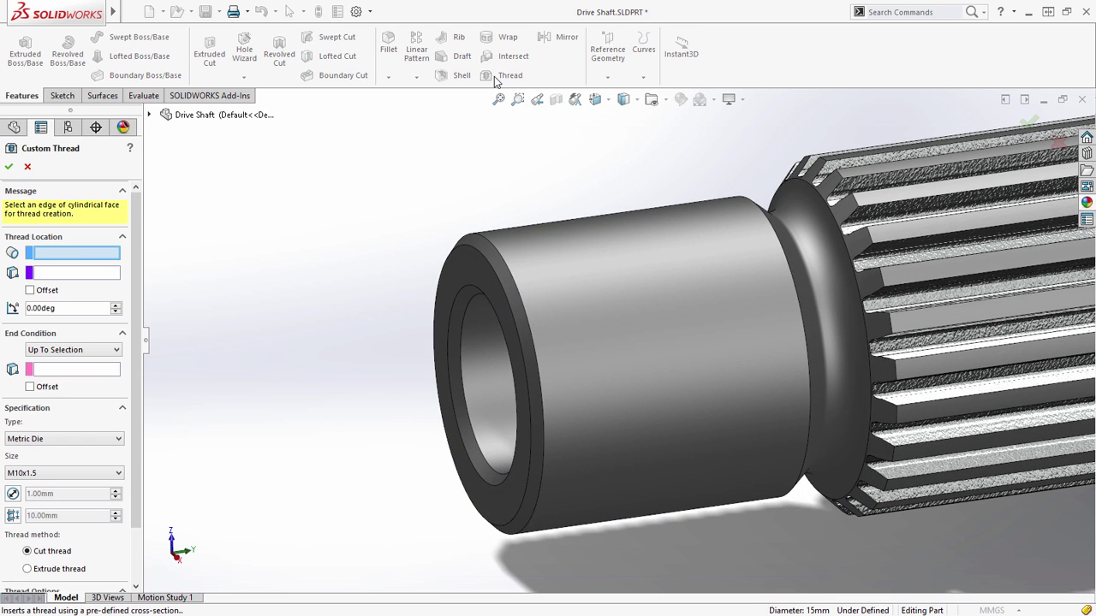
{"action": "left_click", "coordinate": [115, 474]}
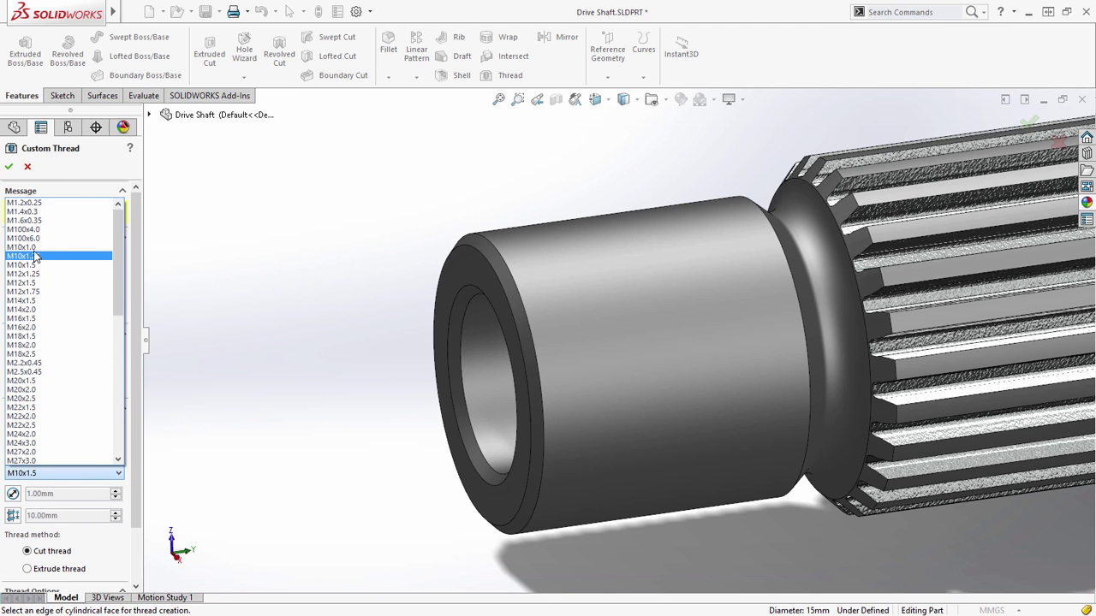
{"action": "left_click", "coordinate": [33, 256]}
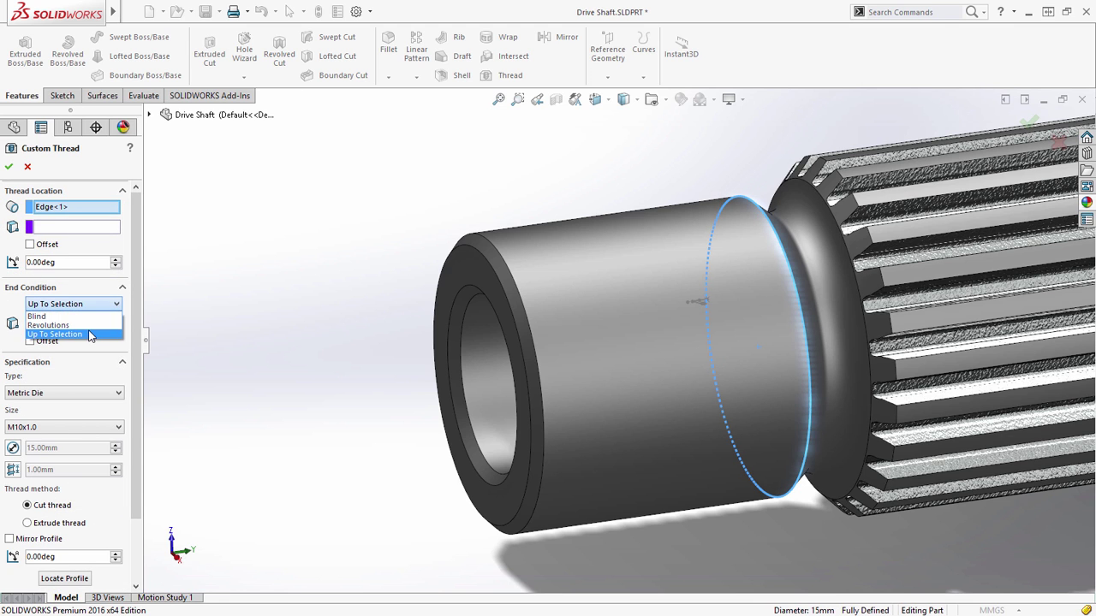
{"action": "left_click", "coordinate": [472, 284]}
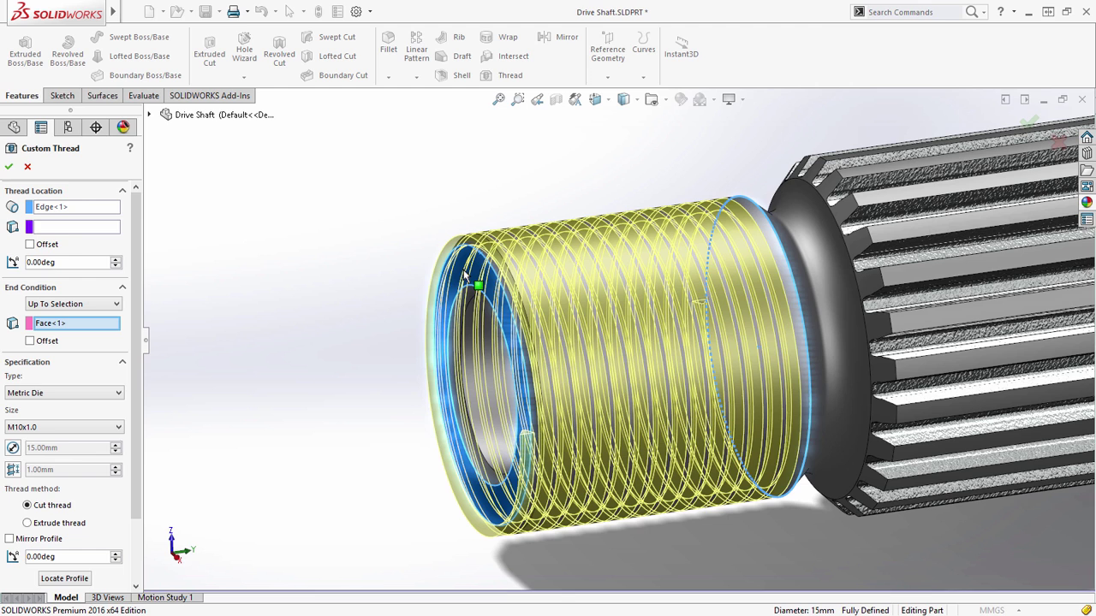
{"action": "left_click", "coordinate": [30, 244]}
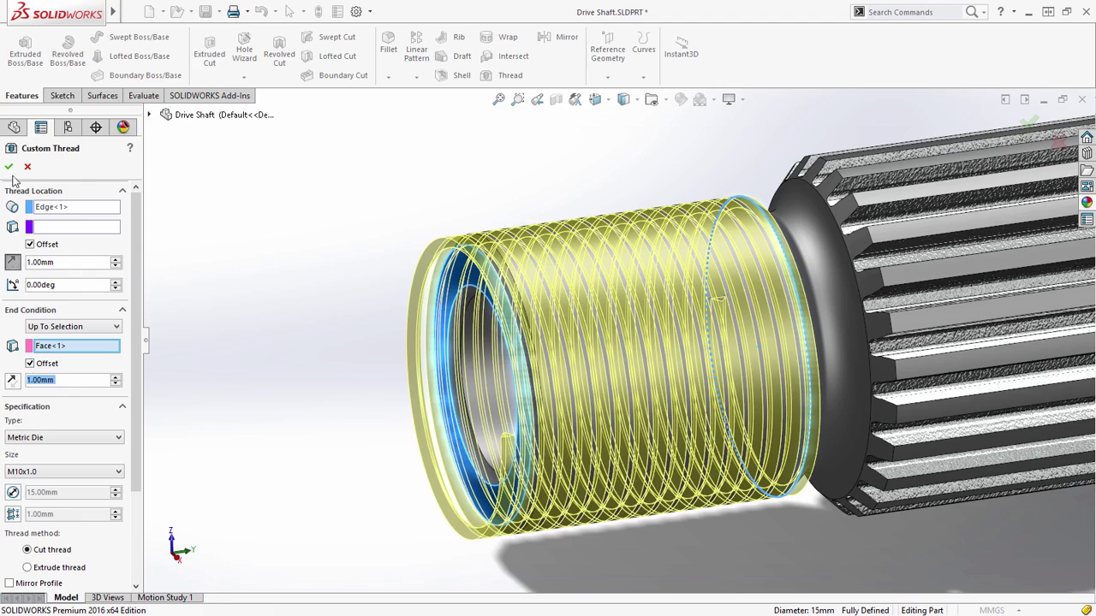
{"action": "left_click", "coordinate": [11, 166]}
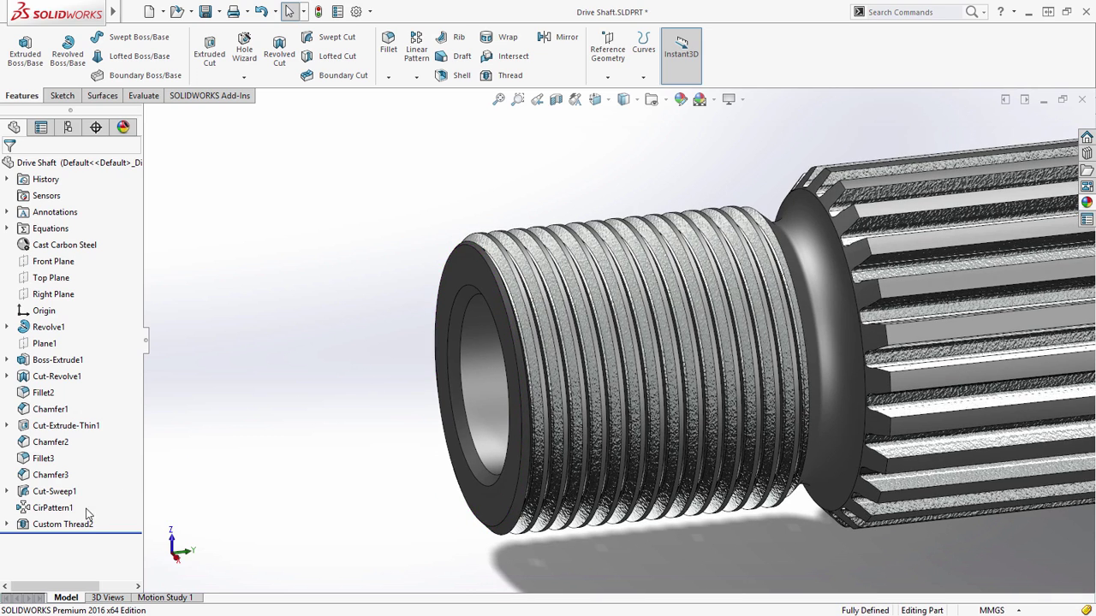
Change Custom Thread2 to a 3 mm pitch and circular-pattern it into three instances
{"action": "double_click", "coordinate": [59, 525]}
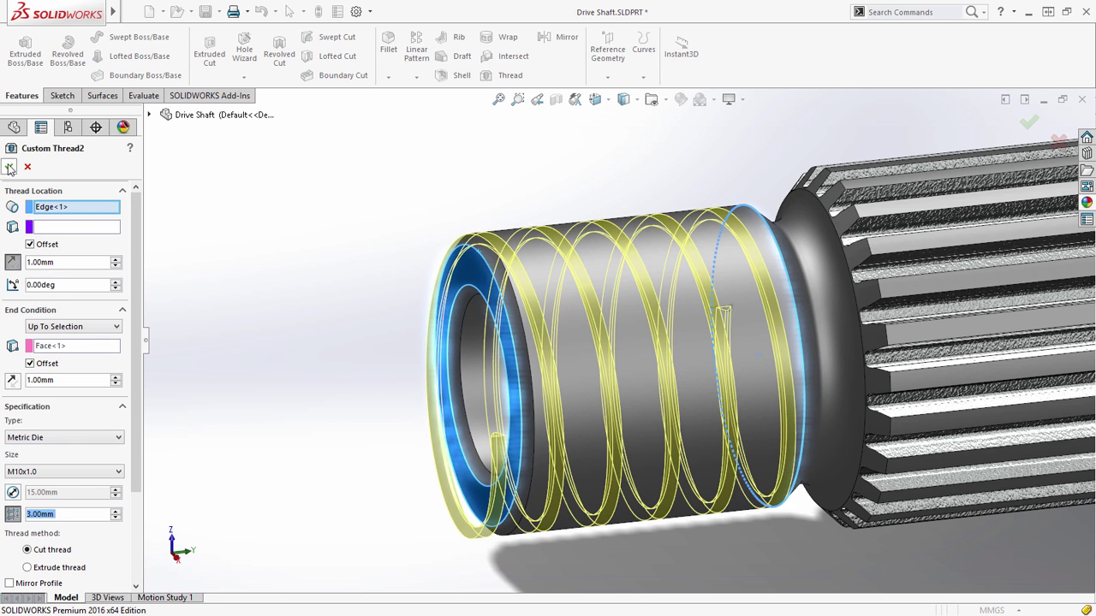
{"action": "left_click", "coordinate": [11, 168]}
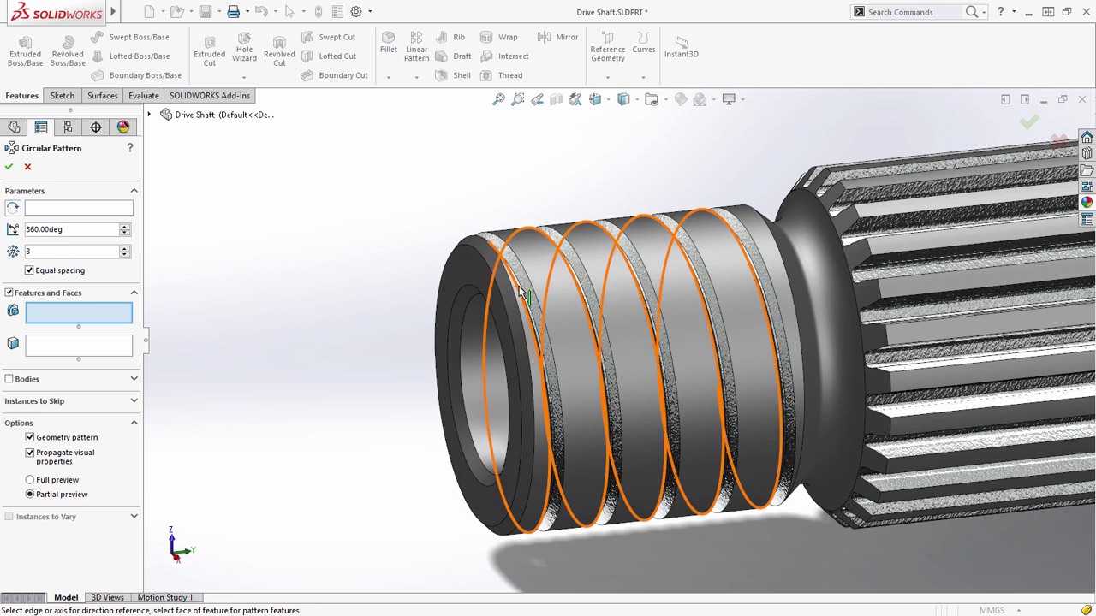
{"action": "left_click", "coordinate": [522, 291]}
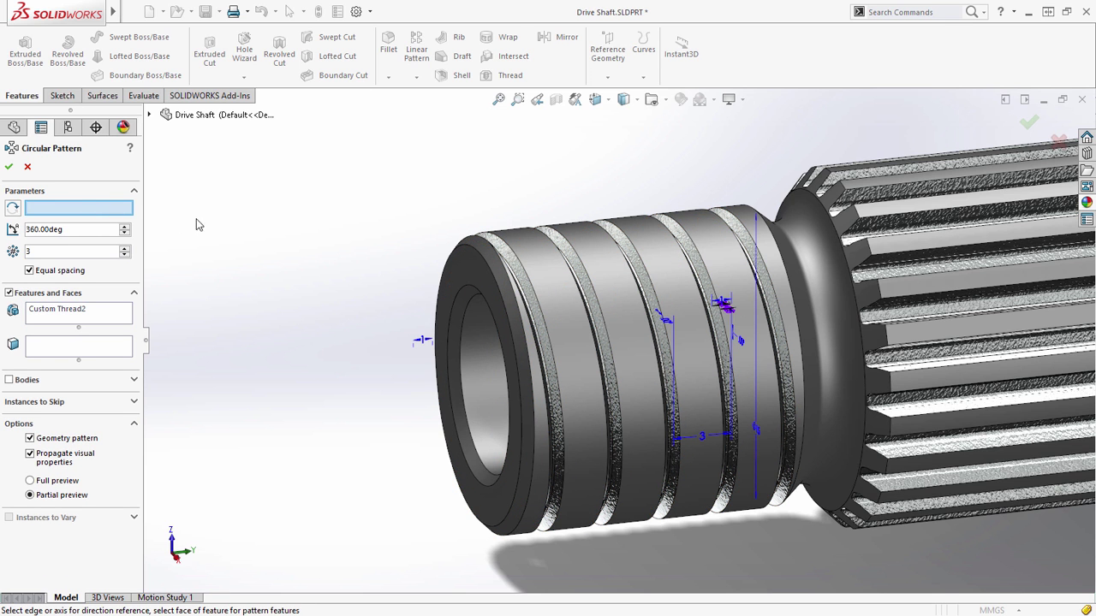
{"action": "left_click", "coordinate": [10, 166]}
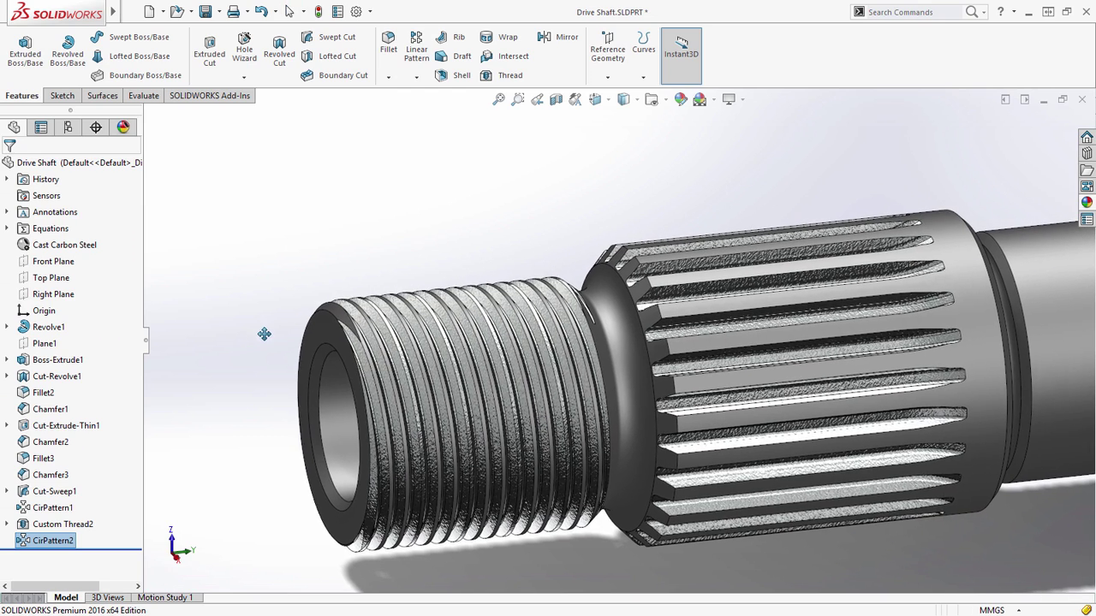
Switch to the Feed Screw.SLDPRT window
{"action": "left_click", "coordinate": [59, 344]}
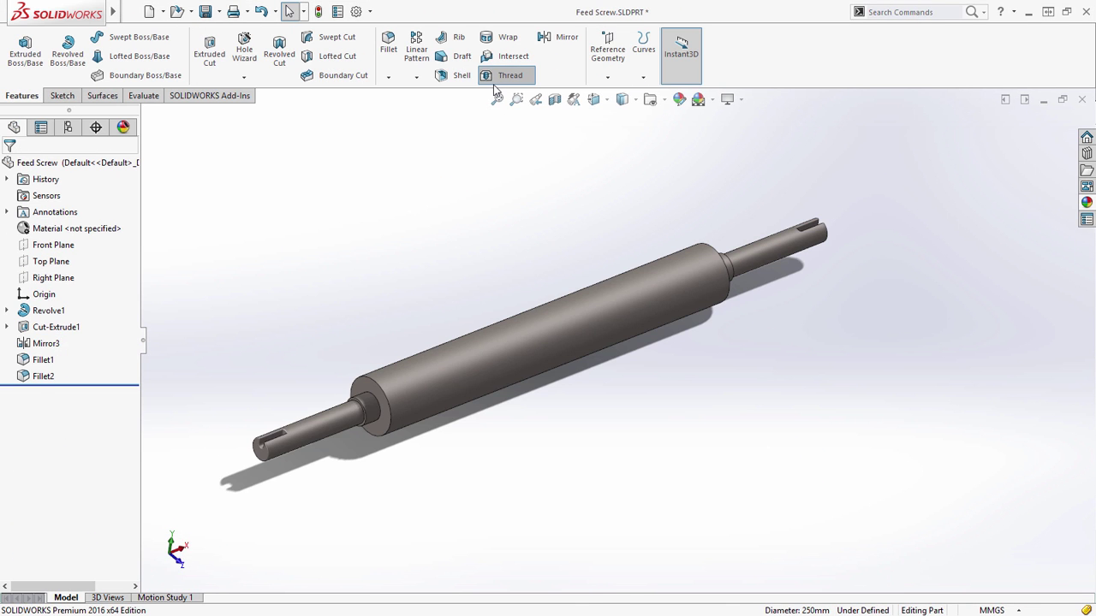
Extrude a 130mm Shovel feed screw flight at 175 mm diameter between the roller's ends
{"action": "left_click", "coordinate": [507, 75]}
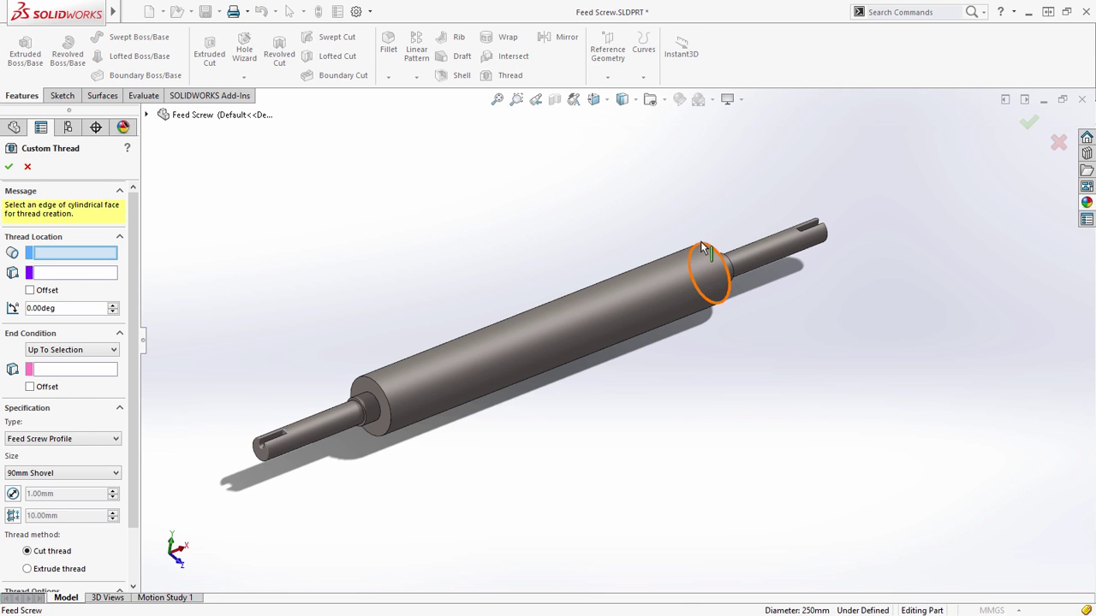
{"action": "left_click", "coordinate": [711, 257]}
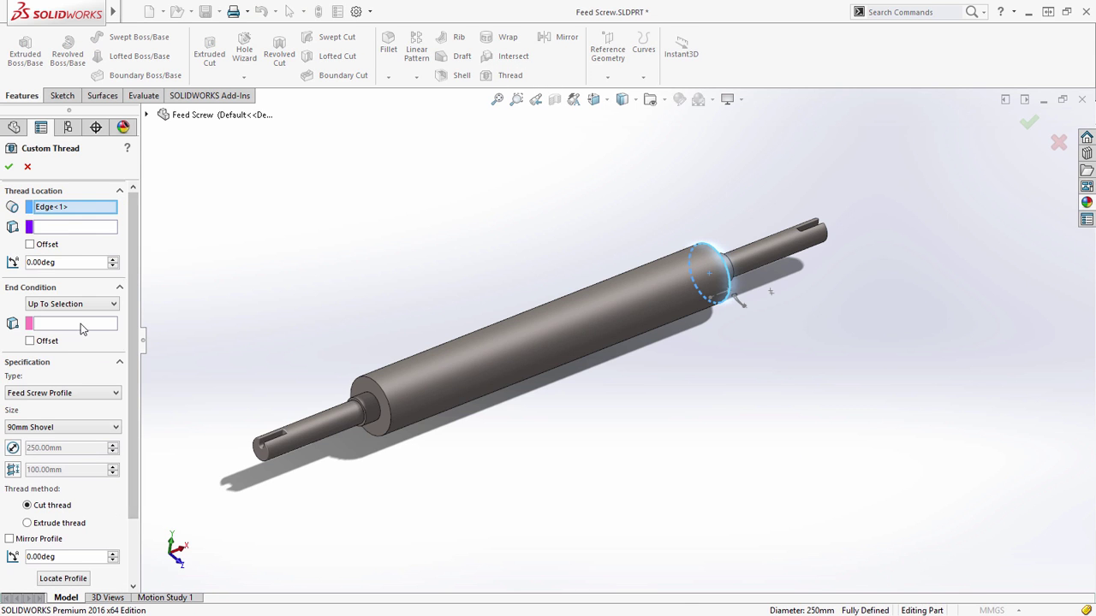
{"action": "left_click", "coordinate": [371, 404]}
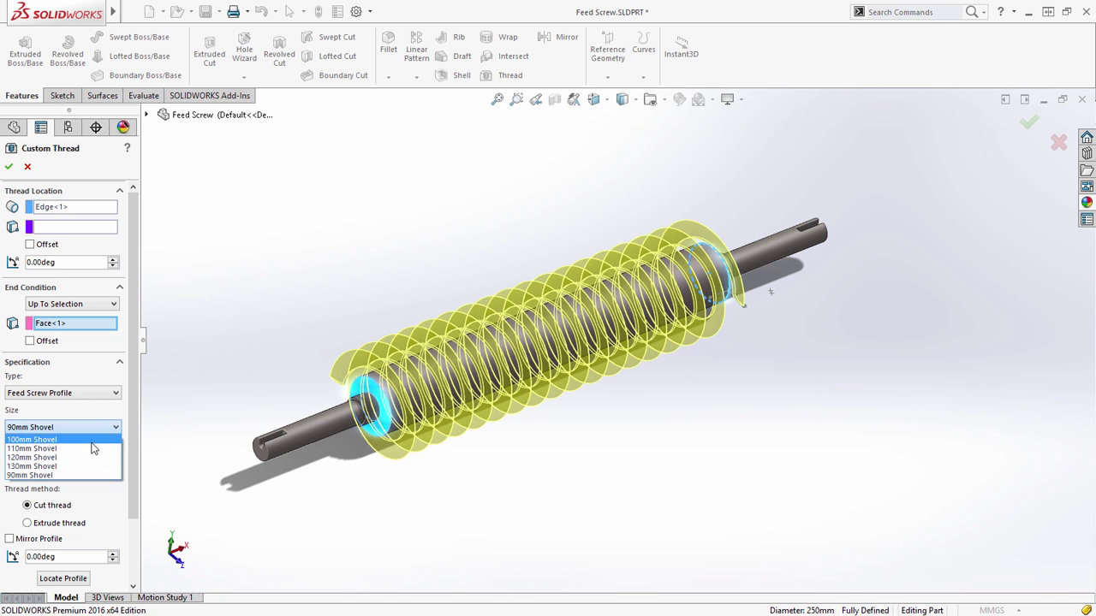
{"action": "left_click", "coordinate": [51, 466]}
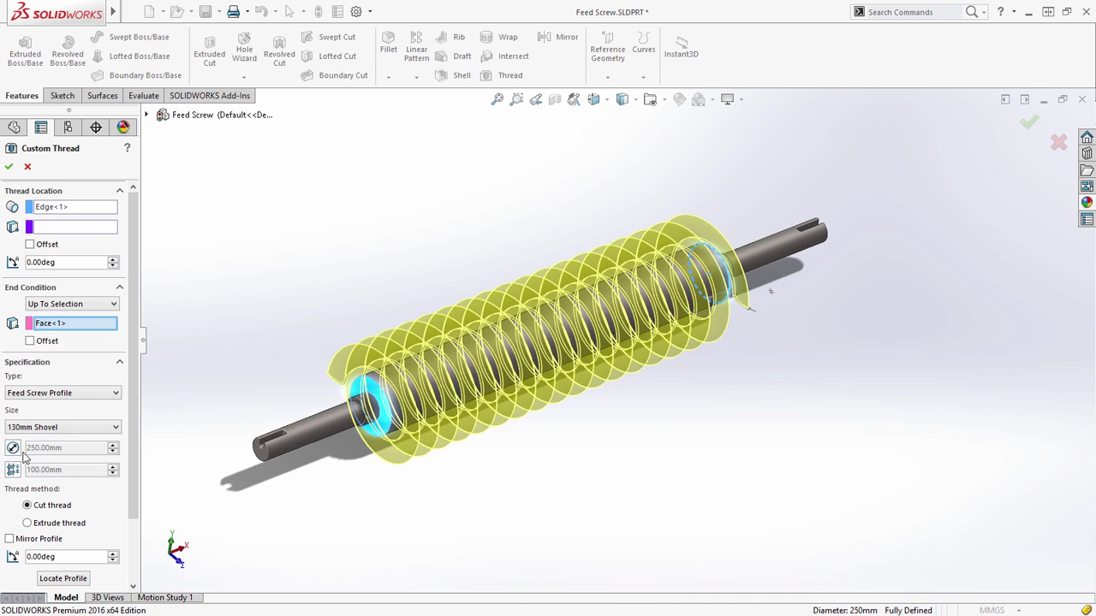
{"action": "type", "text": "17"}
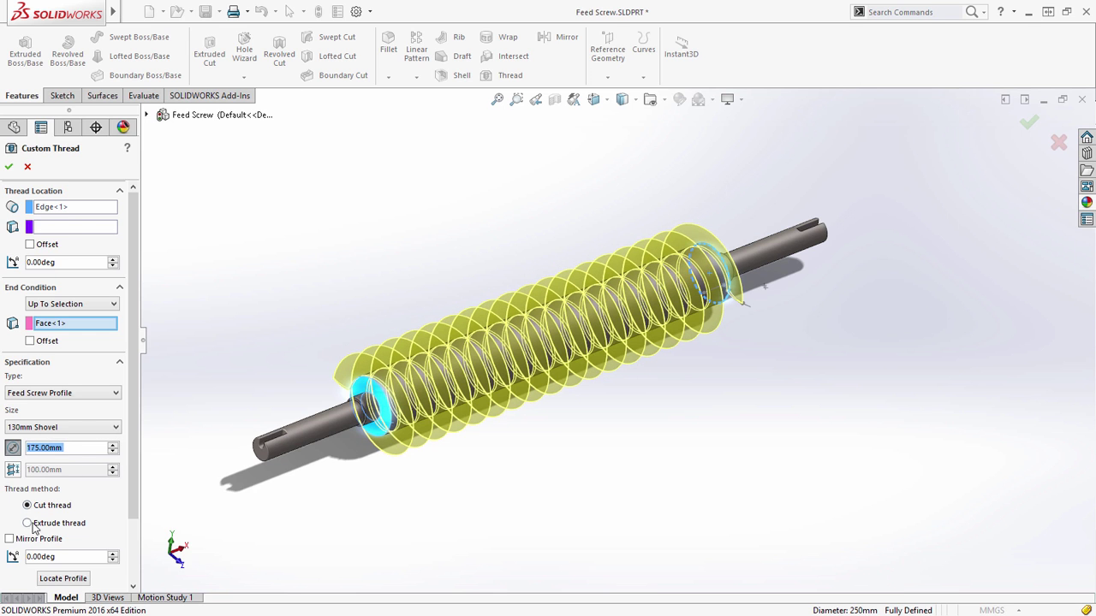
{"action": "left_click", "coordinate": [27, 523]}
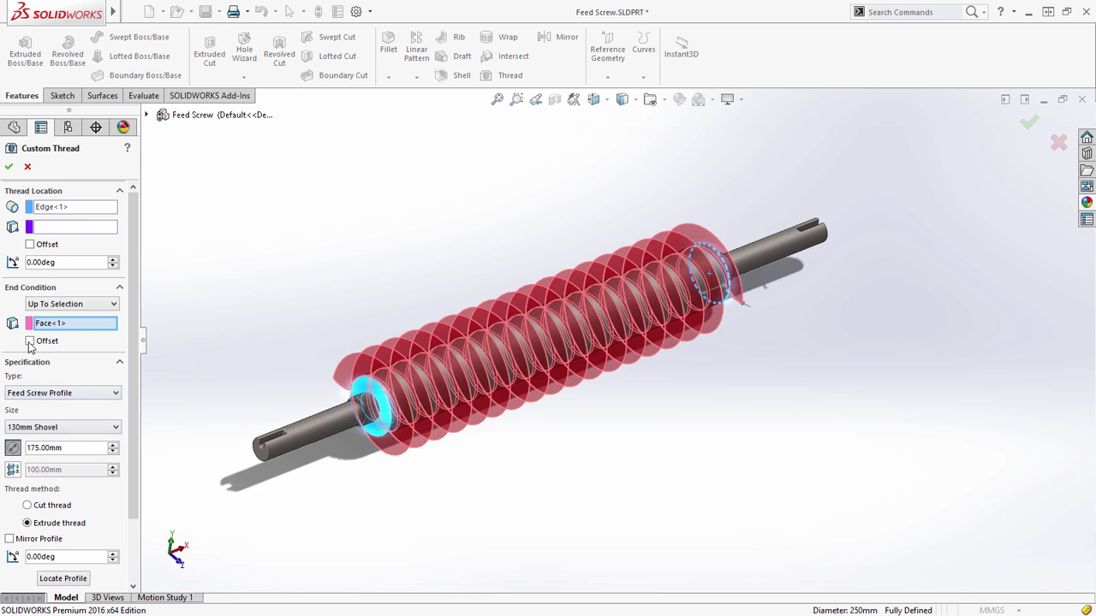
{"action": "left_click", "coordinate": [29, 341]}
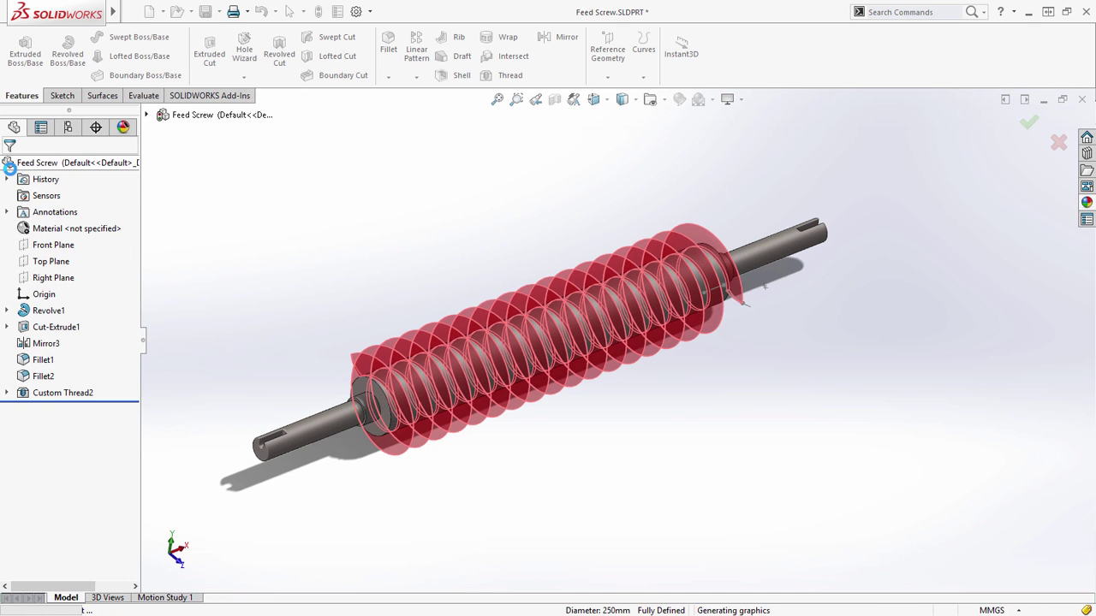
{"action": "left_click", "coordinate": [1029, 121]}
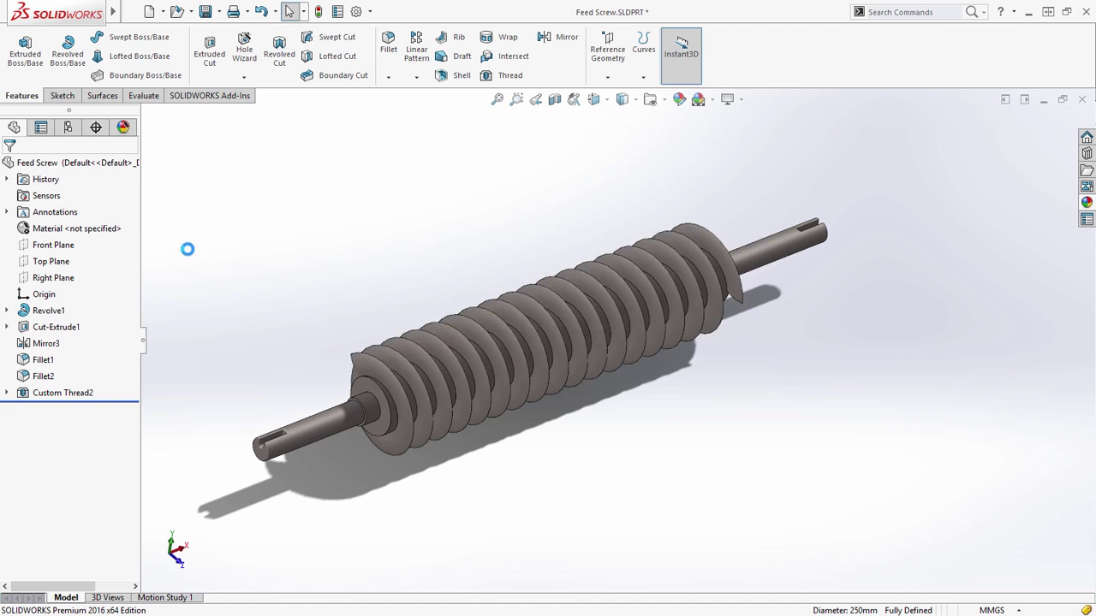